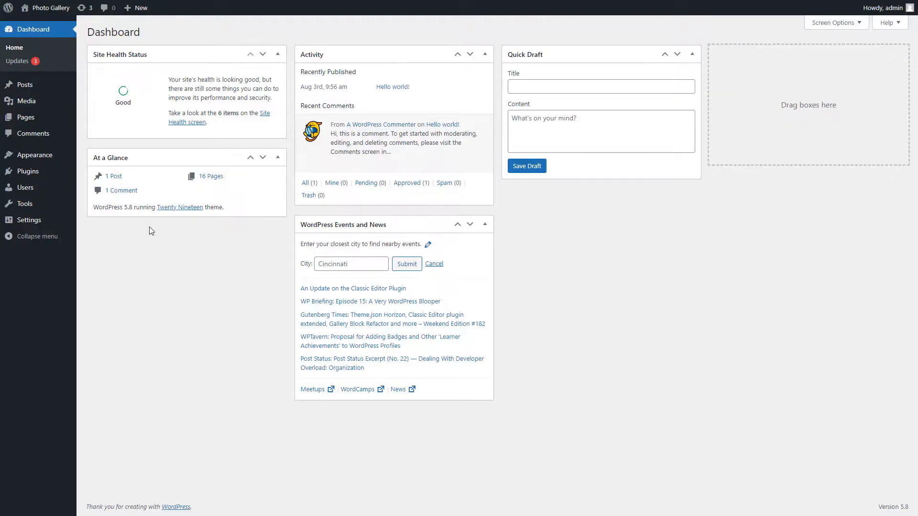
{"action": "mouse_move", "coordinate": [41, 256]}
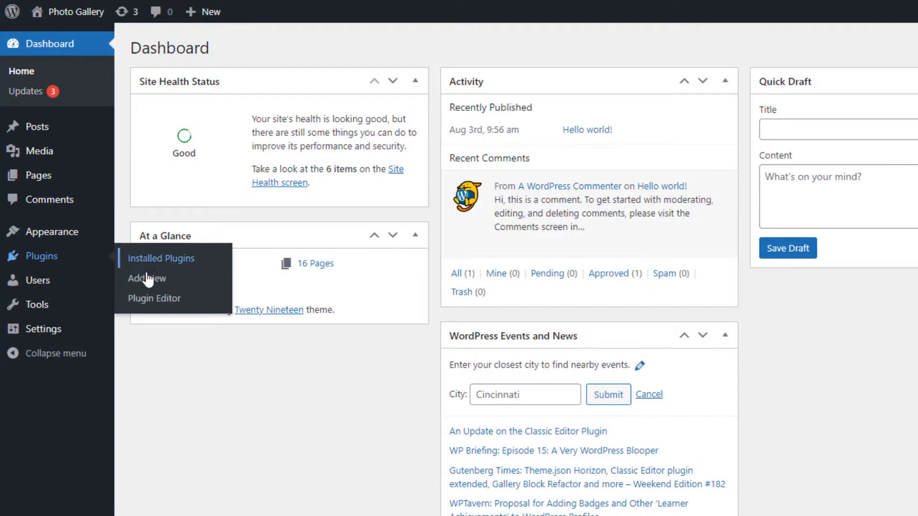
- Go to the Add New plugins page from the Plugins menu in the admin sidebar
{"action": "left_click", "coordinate": [147, 278]}
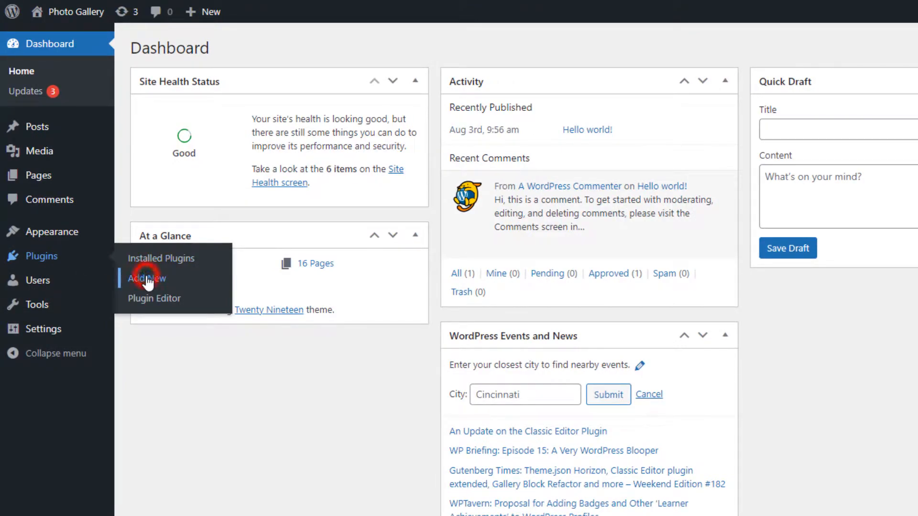
{"action": "left_click", "coordinate": [148, 278]}
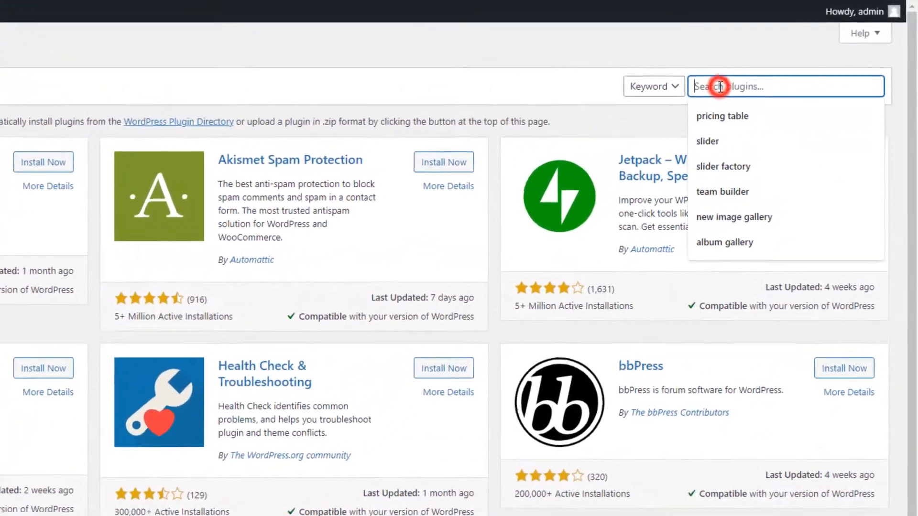
- Search for 'photo gallery', then install and activate Photo Gallery by A WP Life
{"action": "type", "text": "photo gallery"}
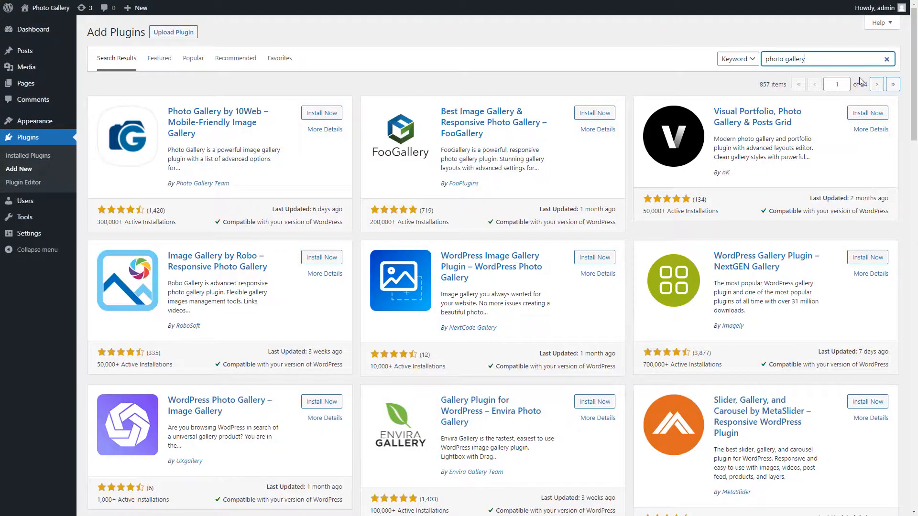
{"action": "scroll", "scroll_direction": "down", "scroll_amount": 3}
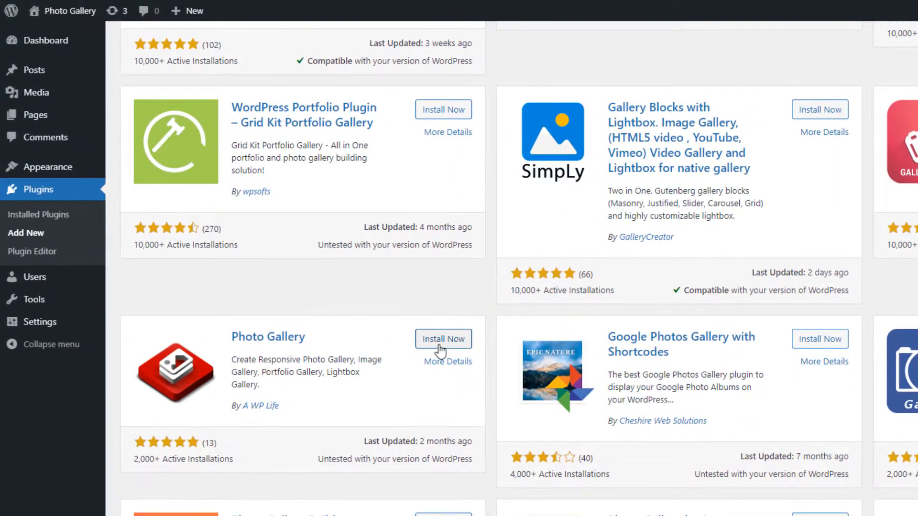
{"action": "left_click", "coordinate": [443, 339]}
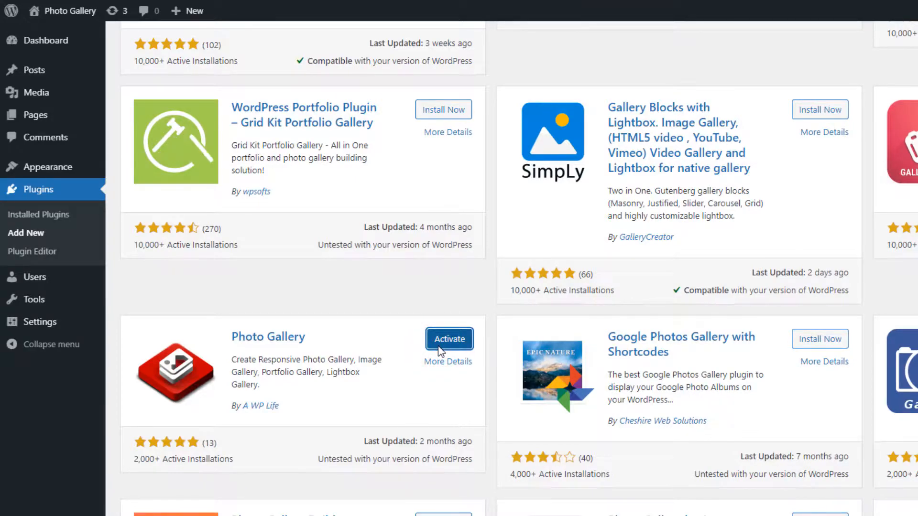
{"action": "left_click", "coordinate": [450, 339]}
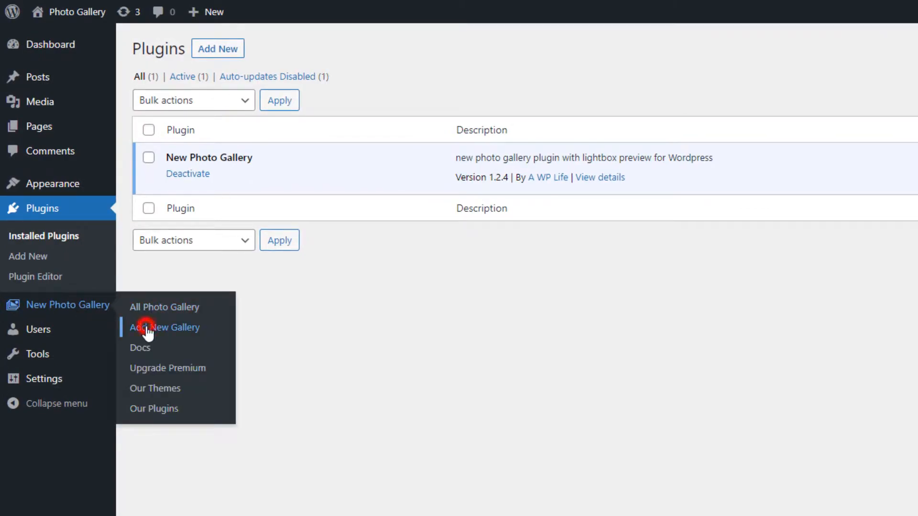
- Add a new gallery under New Photo Gallery and title it 'My Photo Gallery'
{"action": "left_click", "coordinate": [165, 327]}
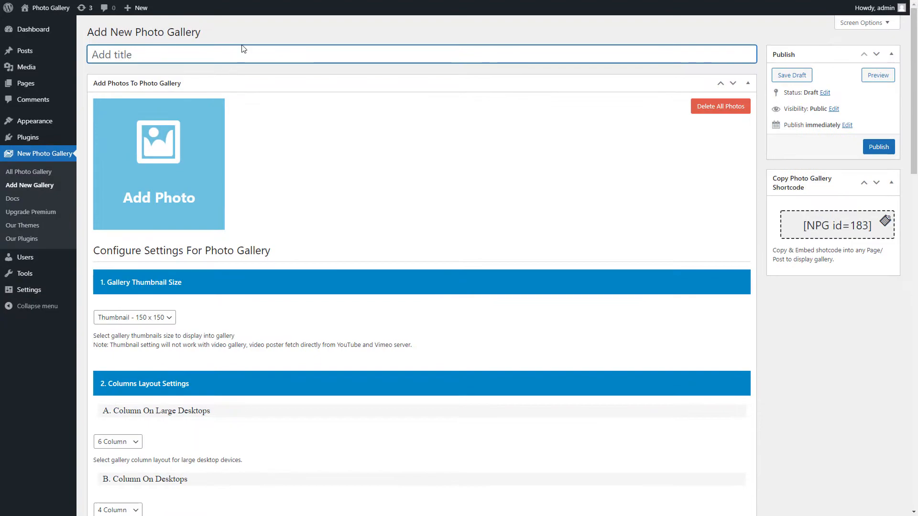
{"action": "type", "text": "My"}
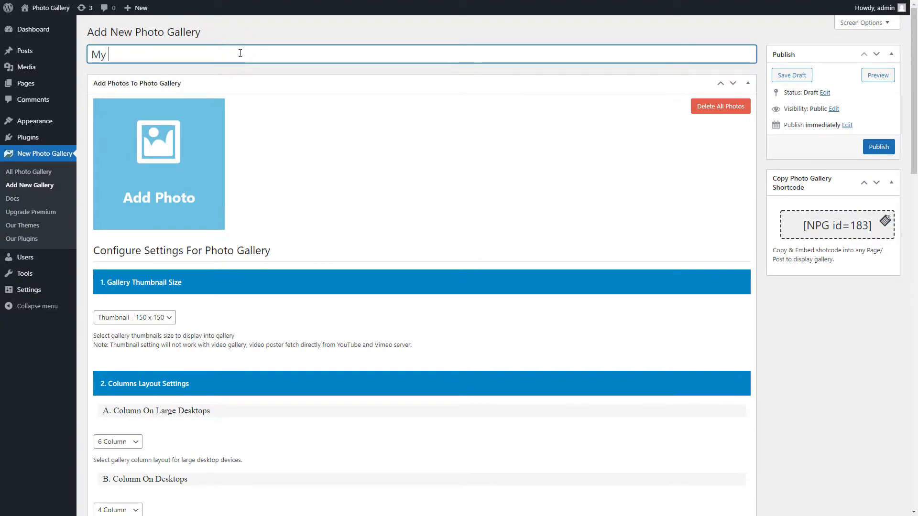
{"action": "type", "text": "Photo Gal"}
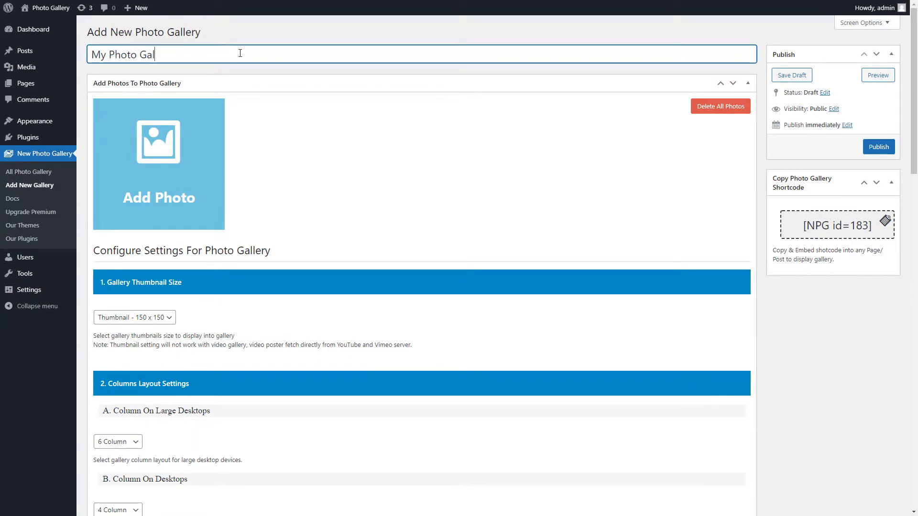
{"action": "type", "text": "lery"}
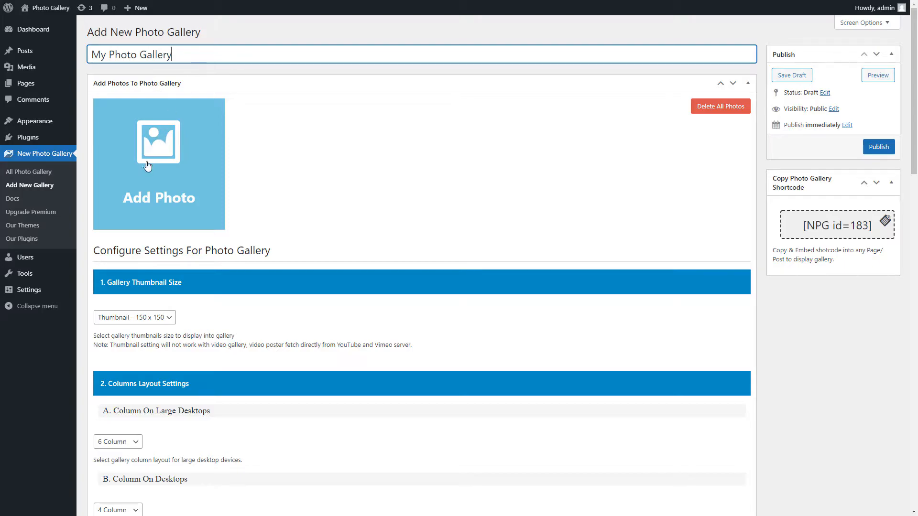
- Add all fourteen media-library images to the gallery and select the pink photo's title
{"action": "left_click", "coordinate": [147, 164]}
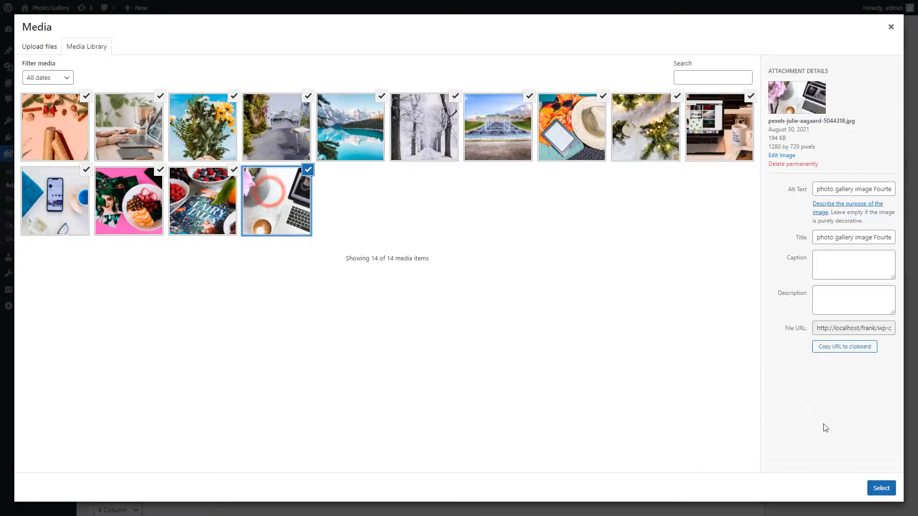
{"action": "left_click", "coordinate": [882, 488]}
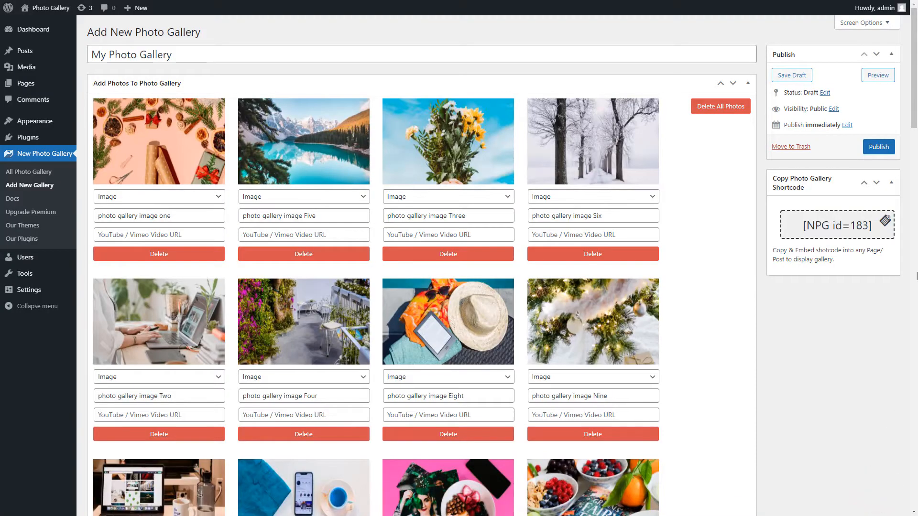
{"action": "scroll", "scroll_direction": "down", "scroll_amount": 3}
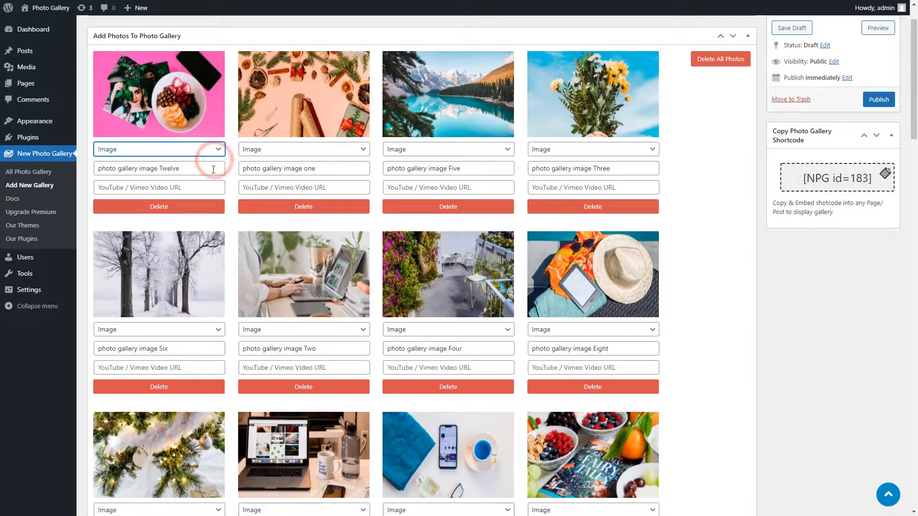
{"action": "left_click", "coordinate": [159, 168]}
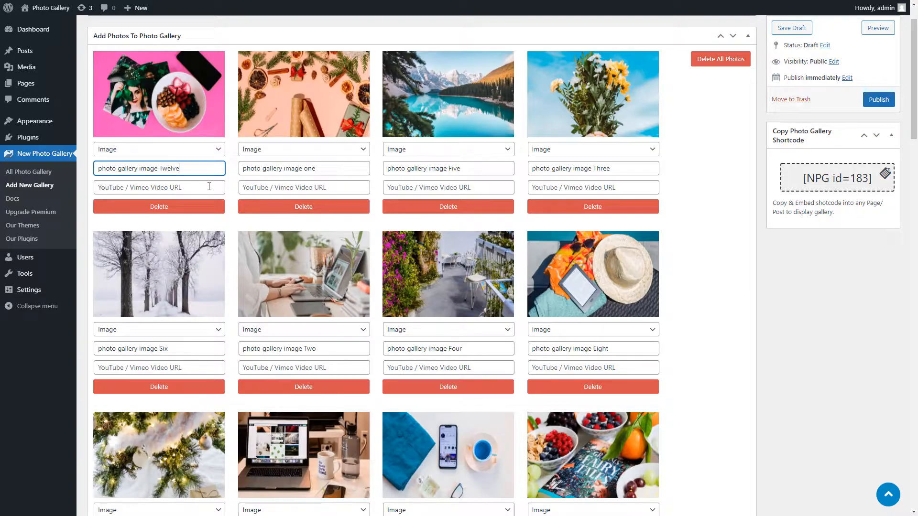
{"action": "mouse_move", "coordinate": [487, 389]}
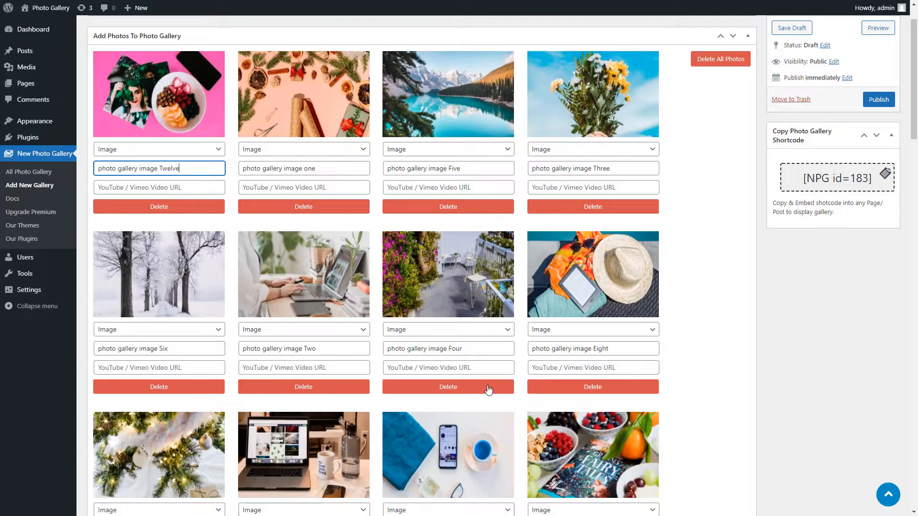
- Publish My Photo Gallery so its photos and shortcode go live
{"action": "left_click", "coordinate": [878, 100]}
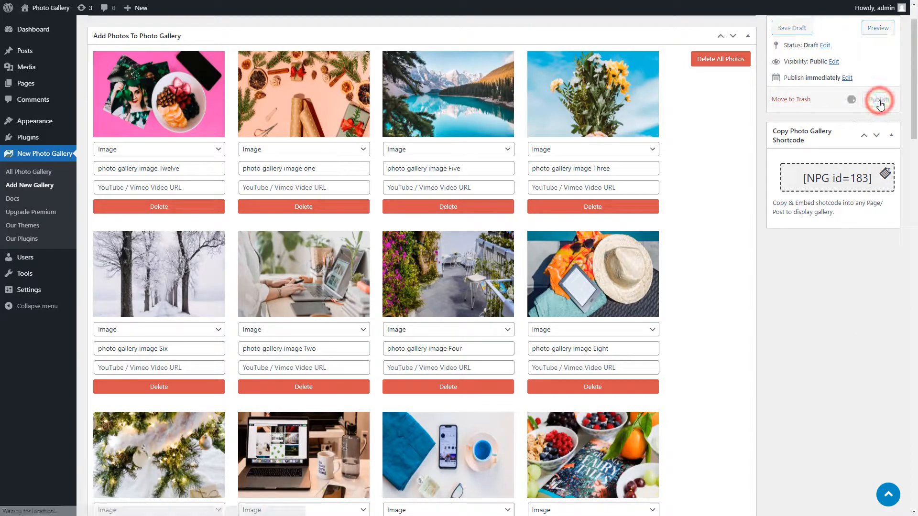
{"action": "left_click", "coordinate": [878, 99]}
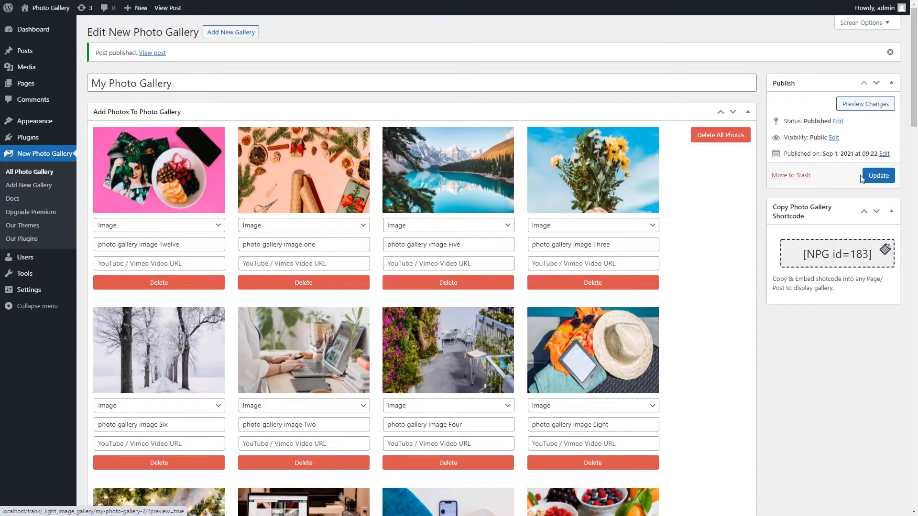
{"action": "left_click", "coordinate": [883, 252]}
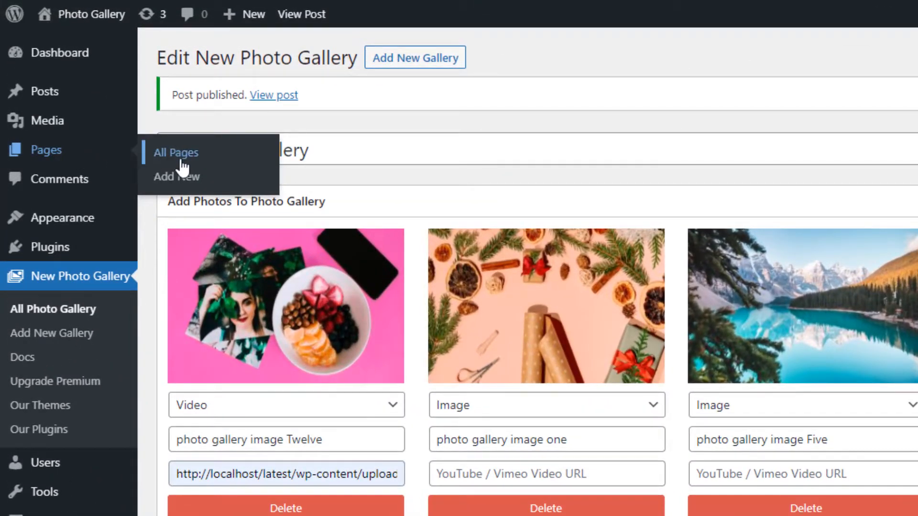
- Add a new page titled 'My Gallery' with the shortcode [NPG id=183] in its body
{"action": "left_click", "coordinate": [176, 176]}
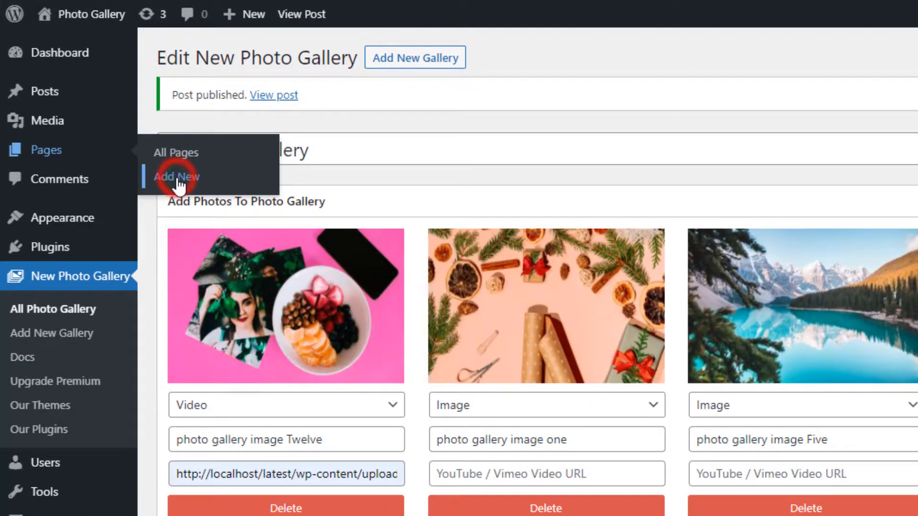
{"action": "left_click", "coordinate": [176, 176]}
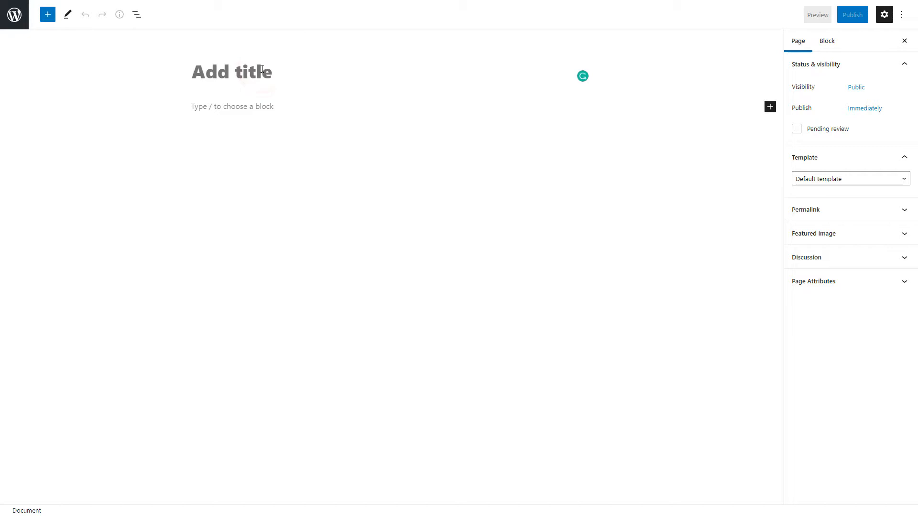
{"action": "type", "text": "My Galler"}
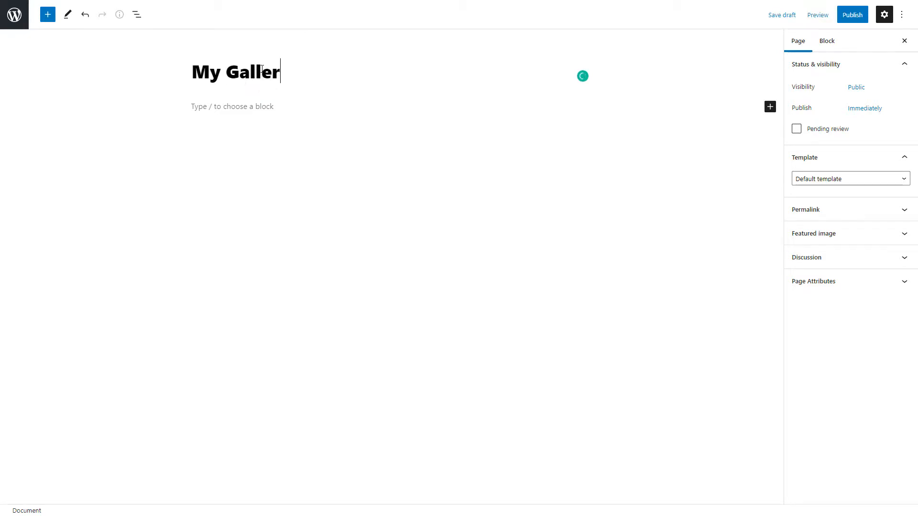
{"action": "left_click", "coordinate": [230, 109]}
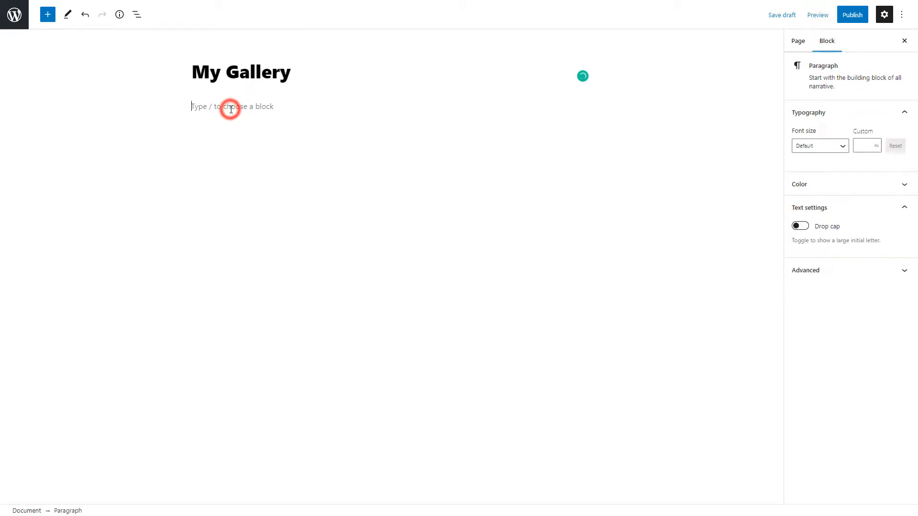
{"action": "type", "text": "[NPG id=183]"}
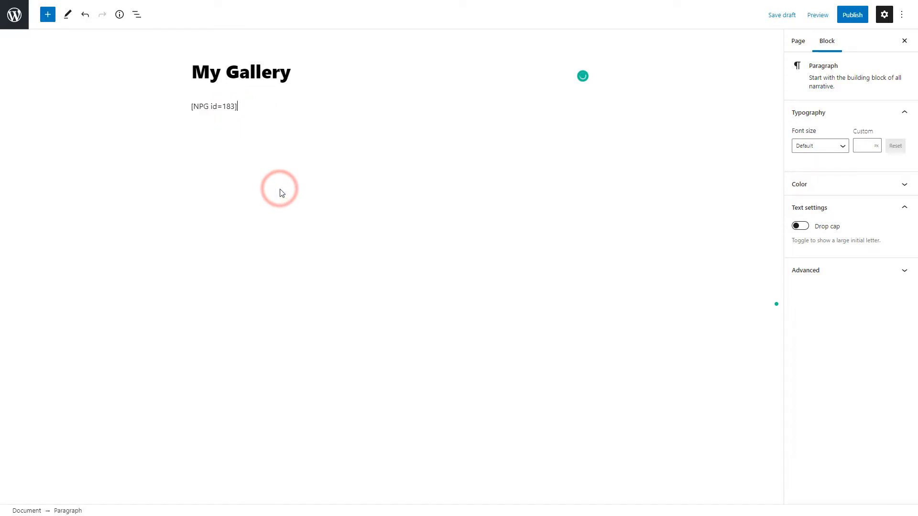
- Publish the My Gallery page, view it live and open the first thumbnail in the lightbox
{"action": "left_click", "coordinate": [851, 14]}
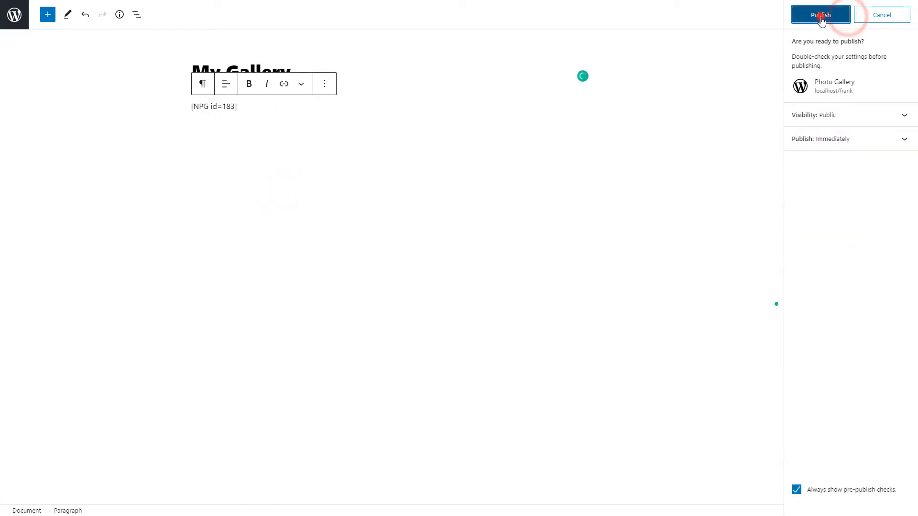
{"action": "left_click", "coordinate": [821, 14]}
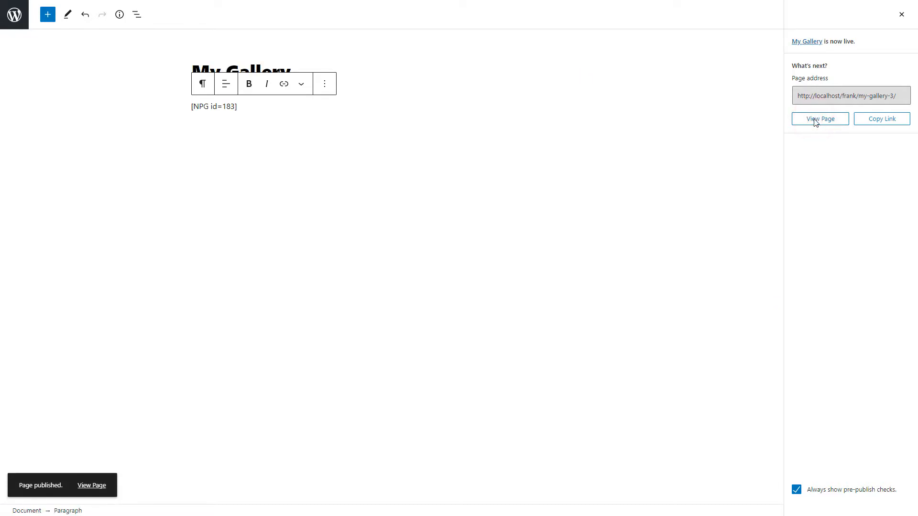
{"action": "left_click", "coordinate": [820, 118]}
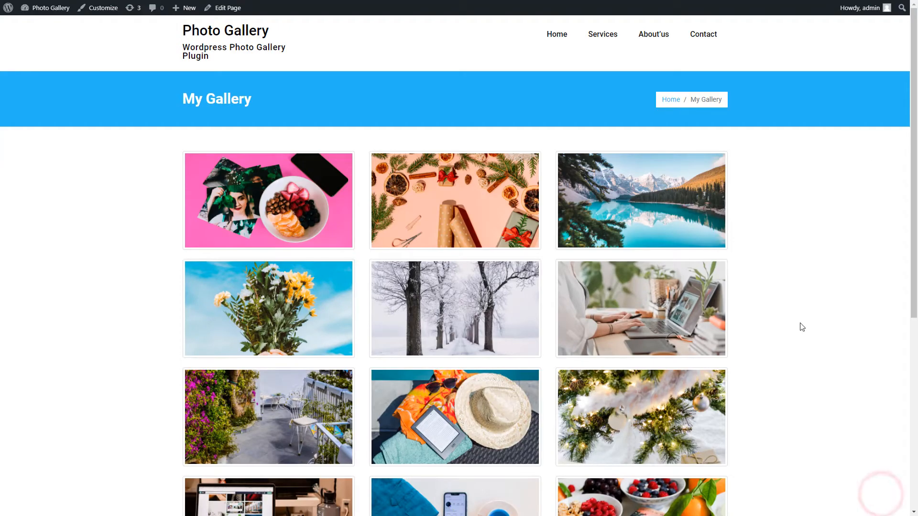
{"action": "left_click", "coordinate": [268, 201]}
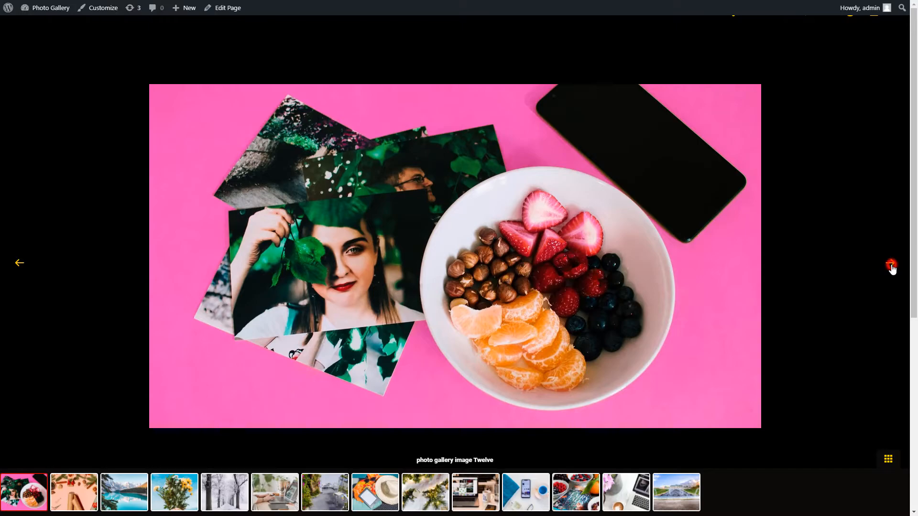
- Page through the lightbox with the next arrow and thumbnail strip, returning to the mountain lake photo
{"action": "left_click", "coordinate": [891, 262]}
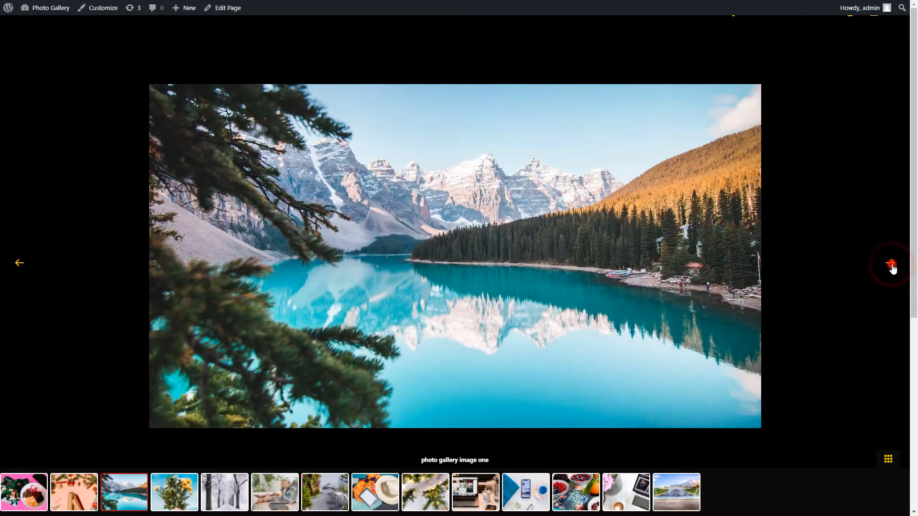
{"action": "left_click", "coordinate": [891, 263]}
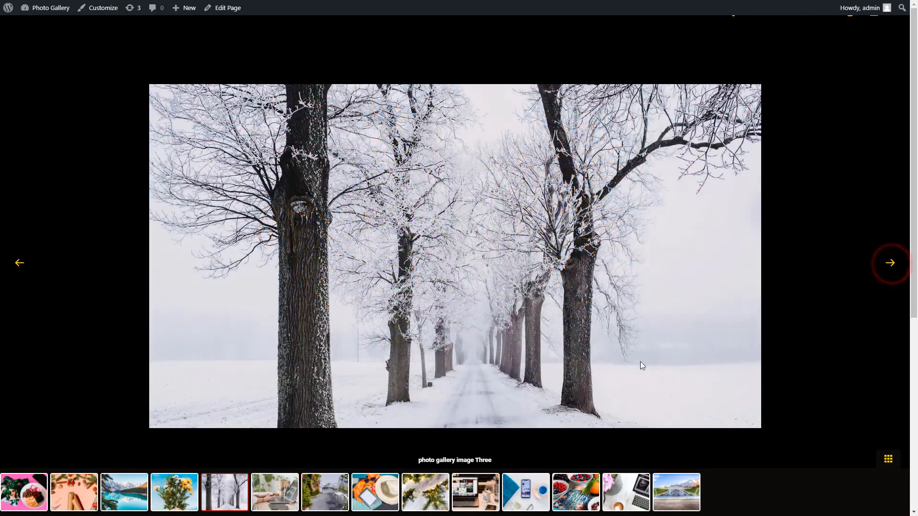
{"action": "left_click", "coordinate": [527, 493]}
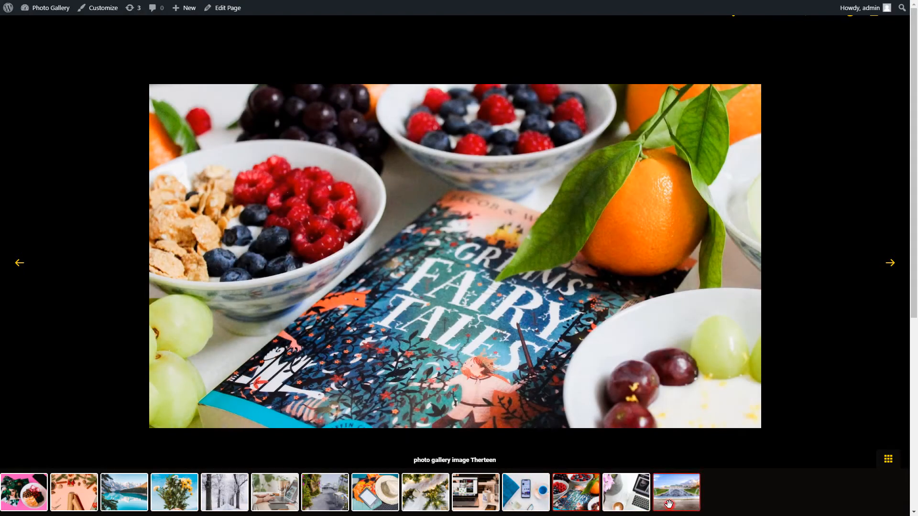
{"action": "left_click", "coordinate": [124, 492]}
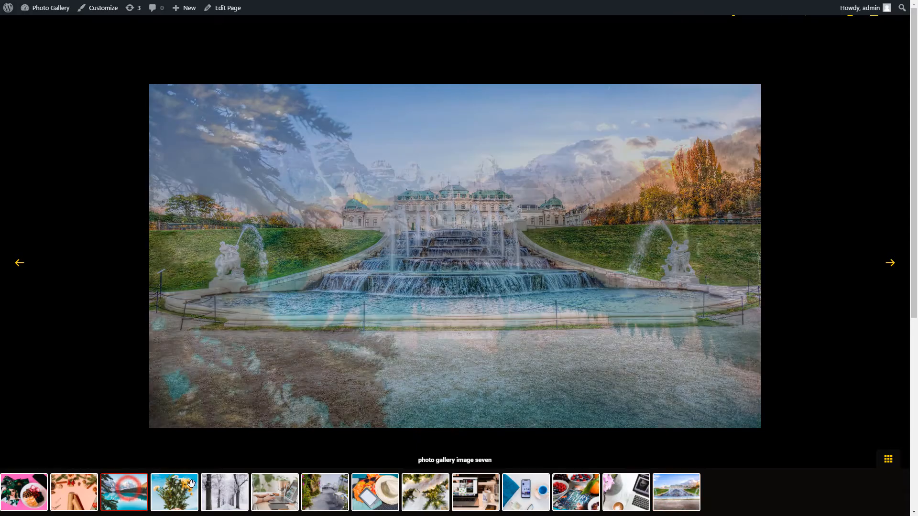